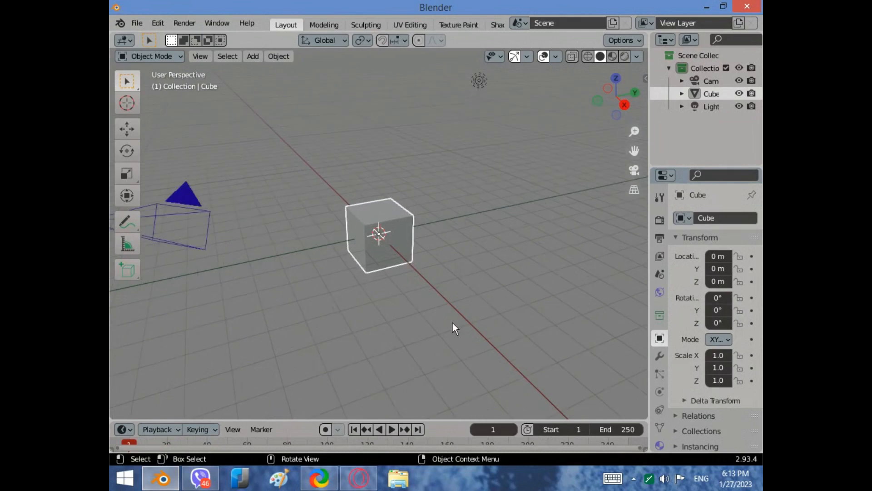
mouse_move(465, 346)
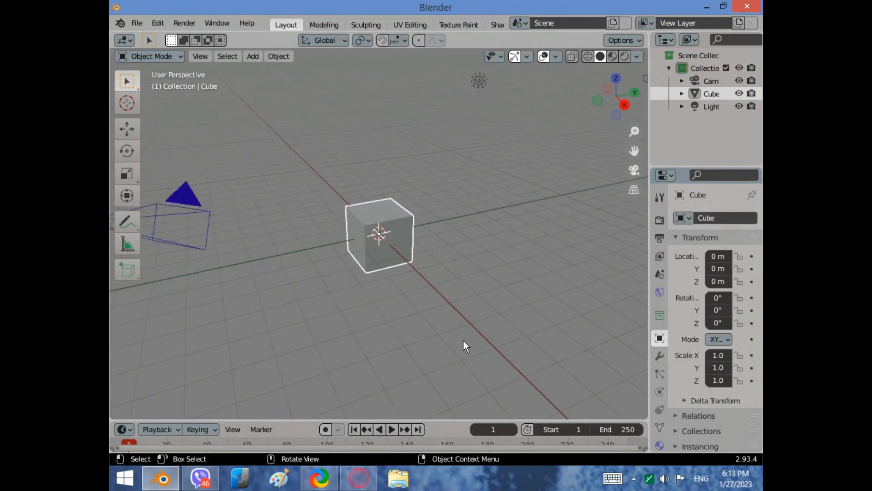
- Switch the cube into Edit Mode from the viewport mode dropdown
left_click(149, 56)
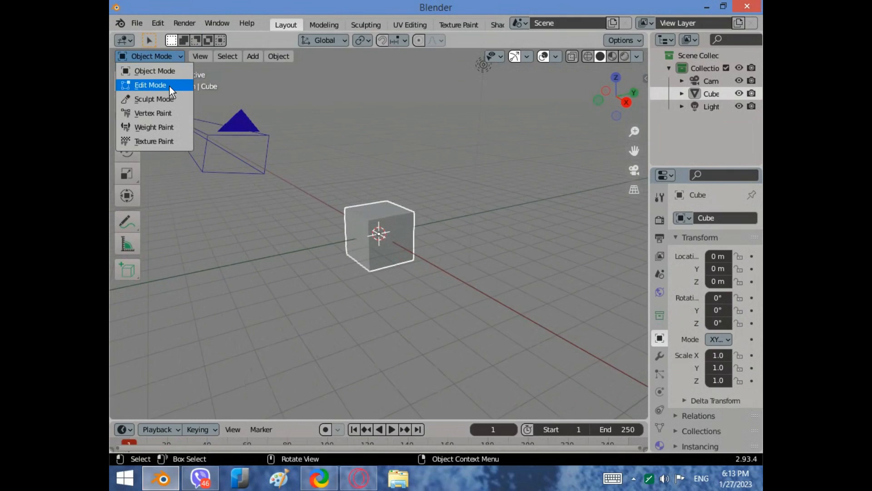
left_click(150, 85)
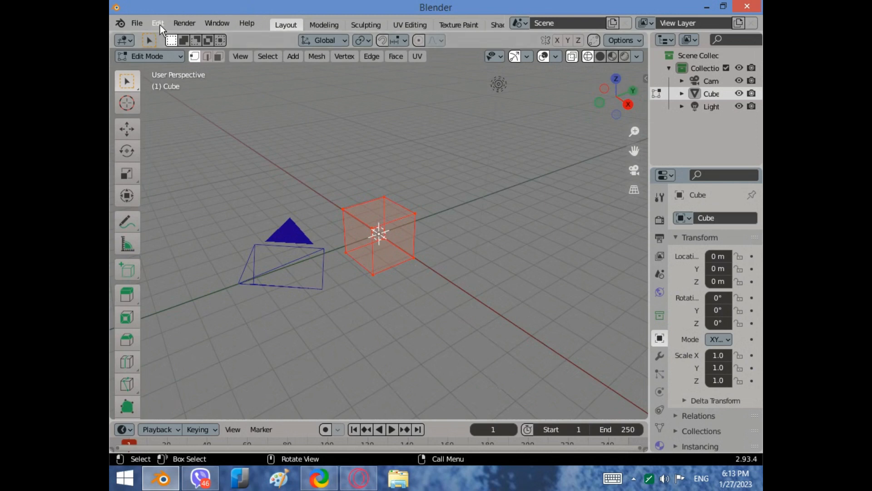
- Enable the Animation: AnimAll add-on by searching 'ani' in Preferences, then close them
left_click(158, 23)
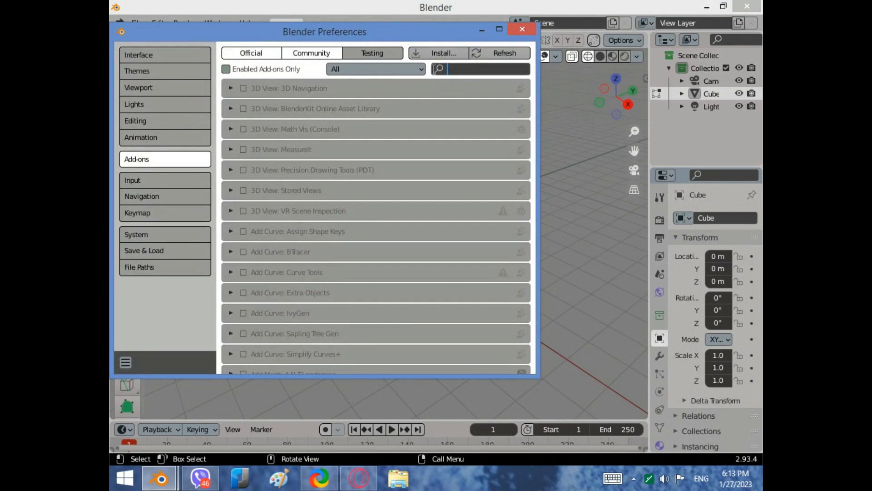
type("ani")
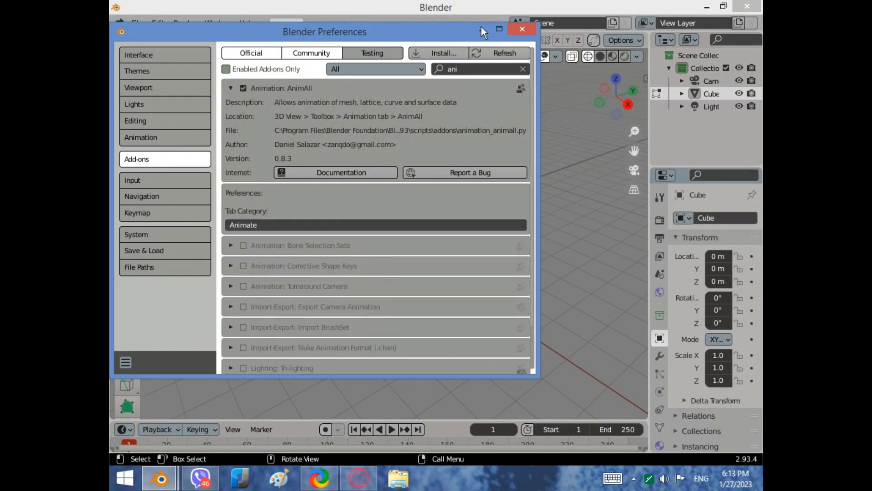
left_click(521, 29)
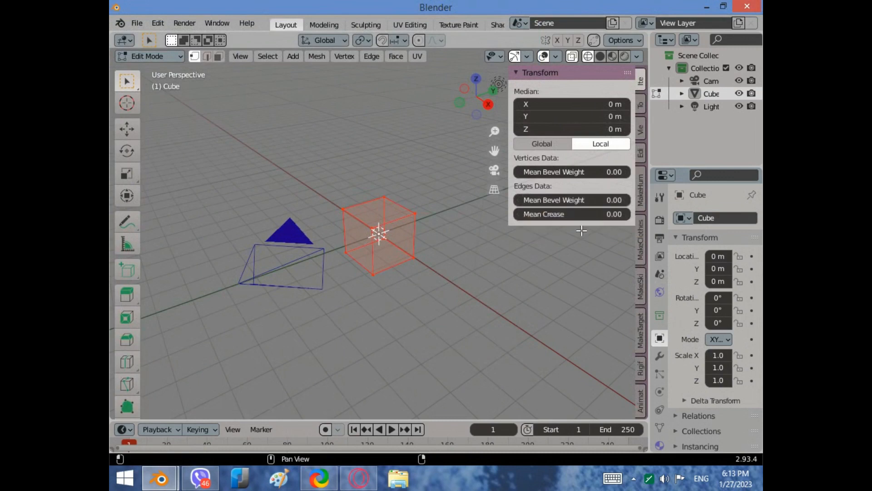
mouse_move(624, 229)
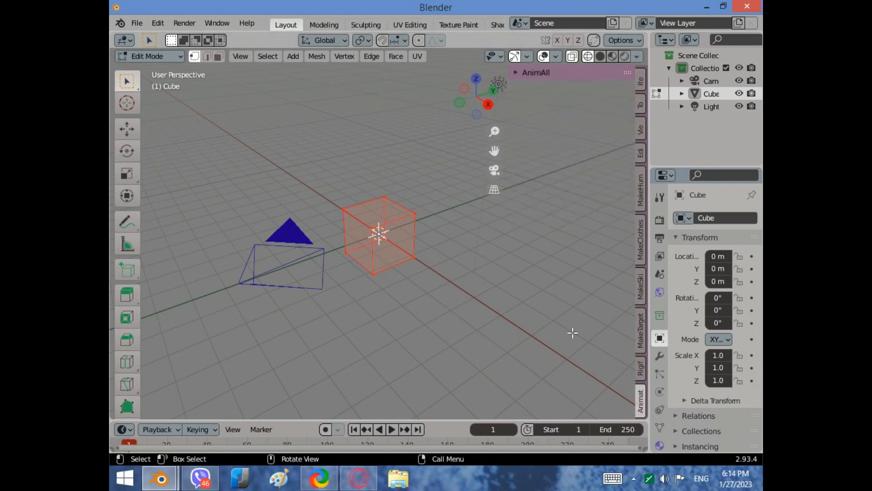
- Expand the AnimAll panel and enable Points so vertex positions get keyed at frame 1
left_click(535, 73)
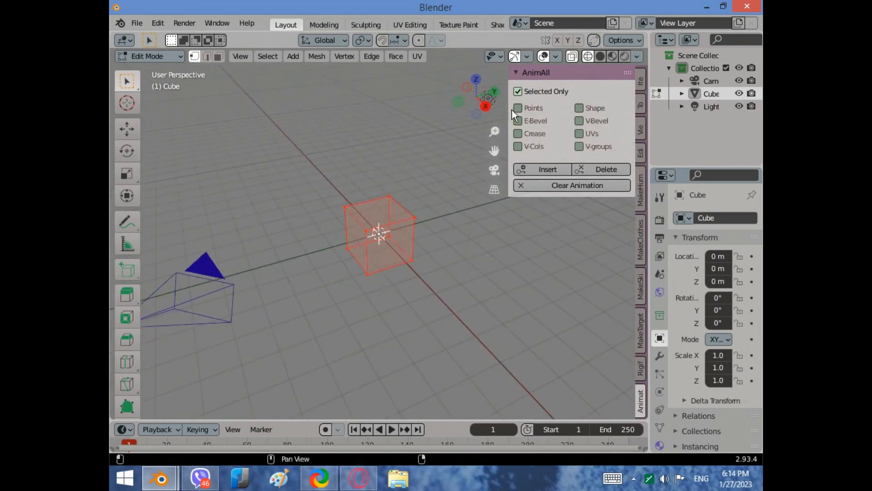
left_click(518, 109)
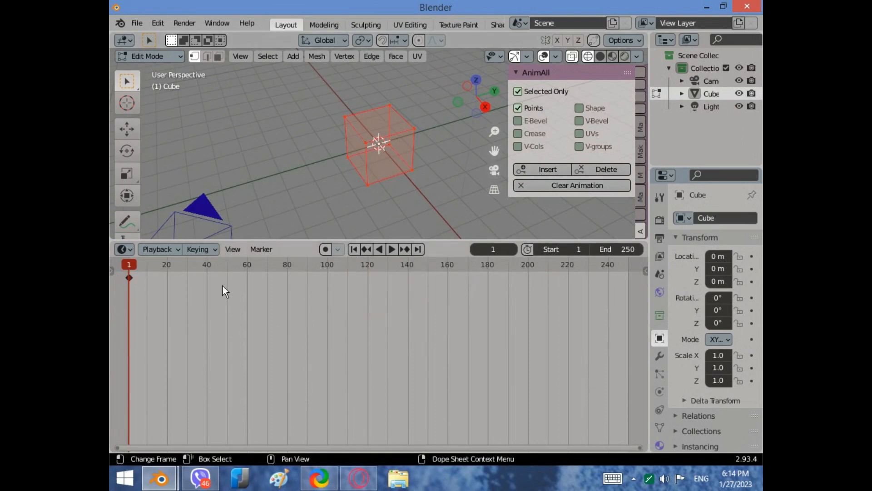
- Move the timeline playhead to frame 120 before reshaping the cube
left_click(391, 249)
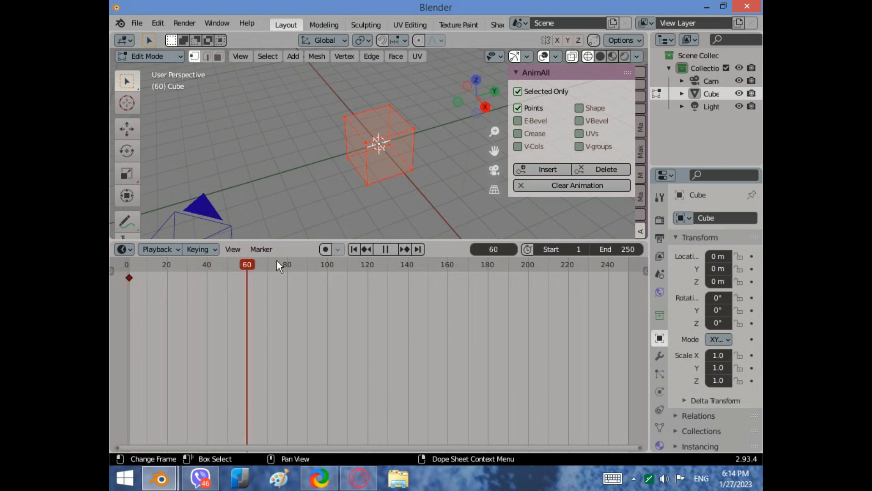
left_click(367, 265)
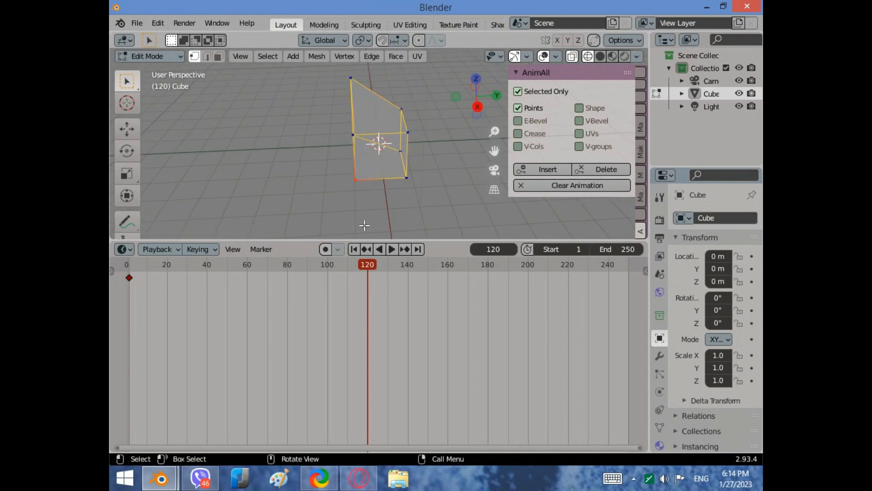
- Grab and move the top vertices to taper the cube, ready for keying at frame 120
key("g")
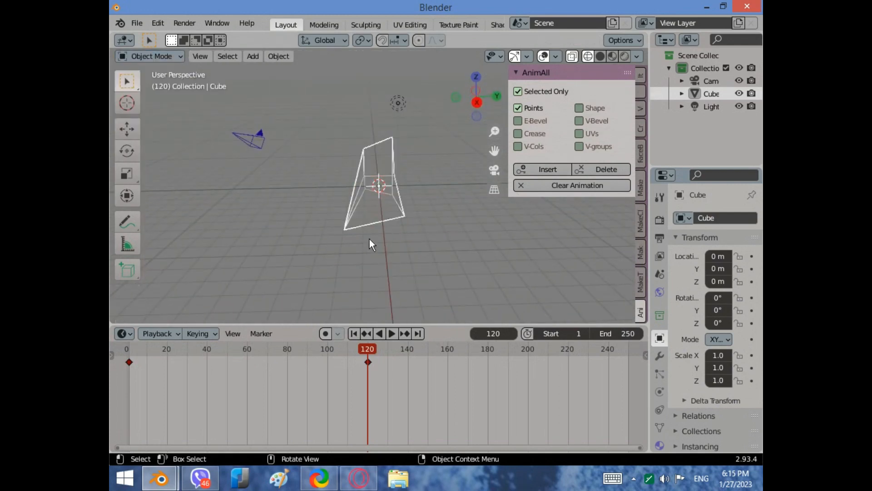
- Jump back to frame 1 and play the animation so the cube morphs into its tapered form
left_click_drag(371, 244, 415, 246)
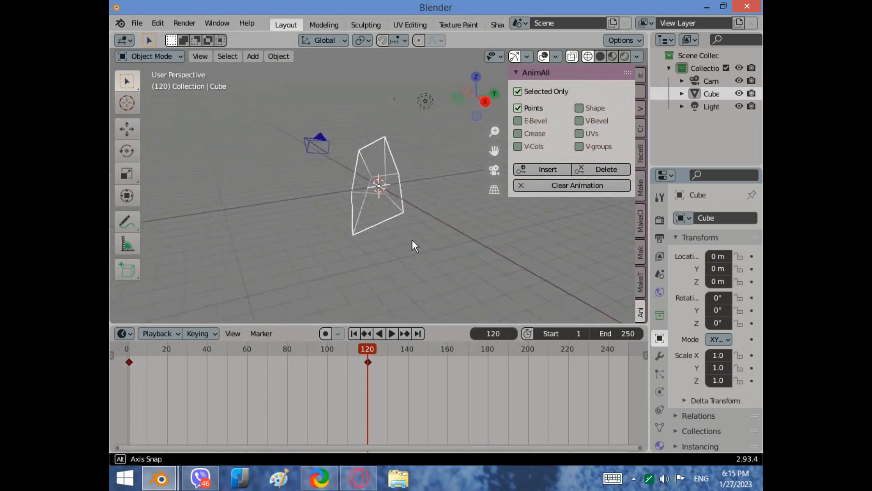
left_click(354, 334)
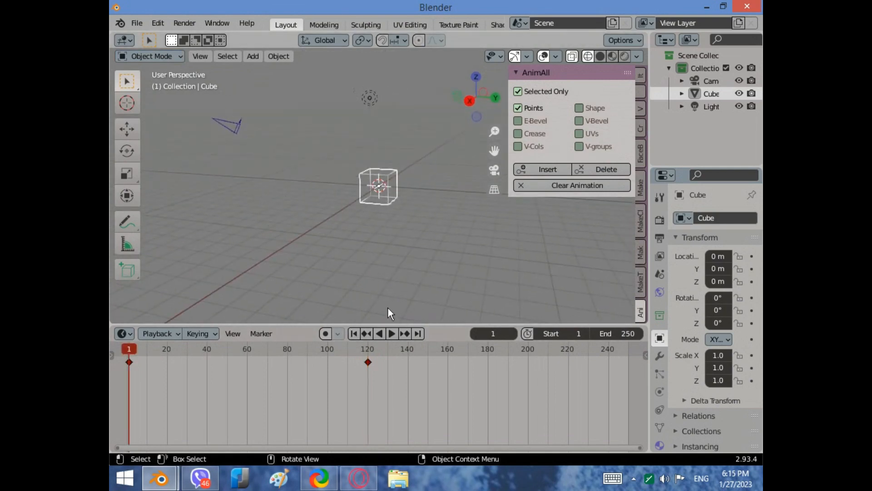
left_click(391, 334)
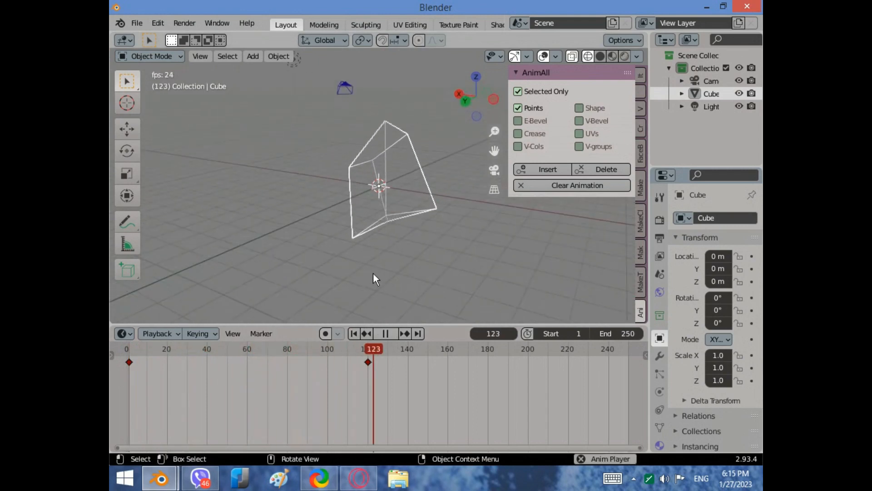
left_click(187, 348)
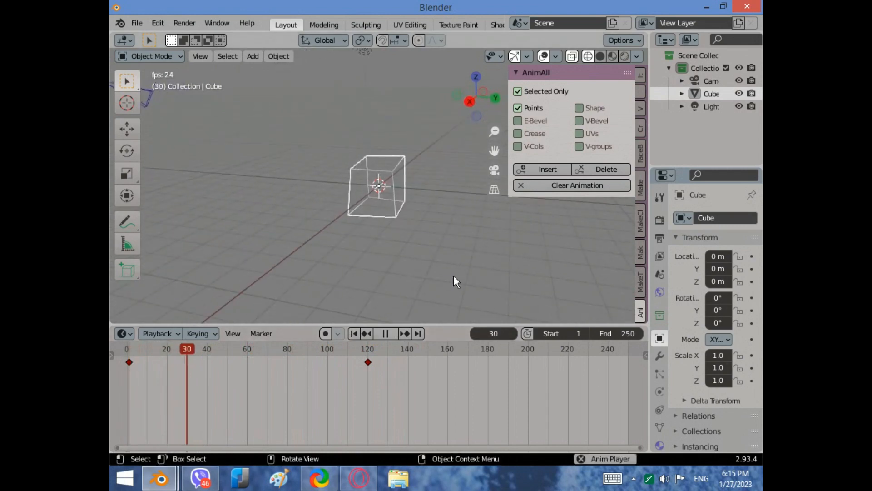